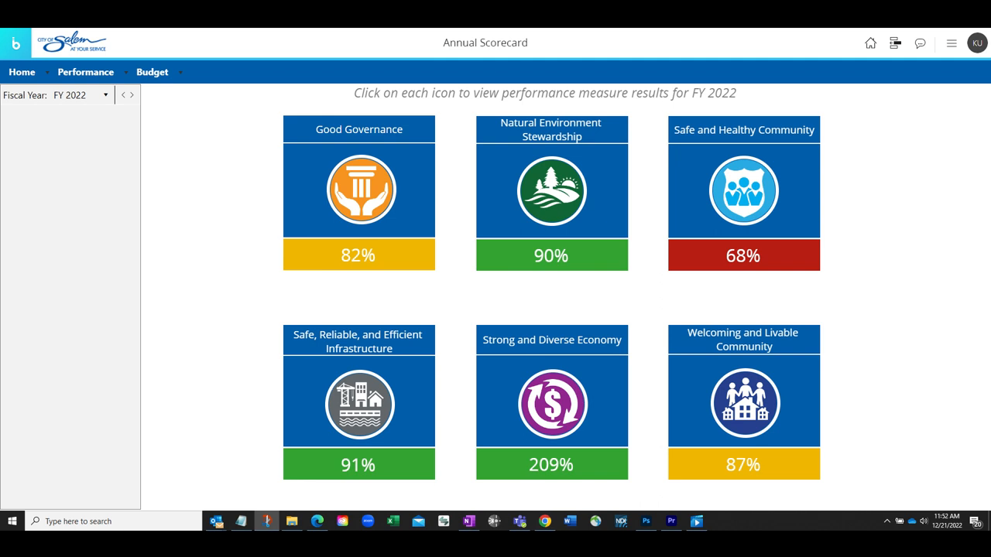
Step: Select the Welcoming and Livable Community tile to show its Annual Scorecard Detail measures
left_click(743, 403)
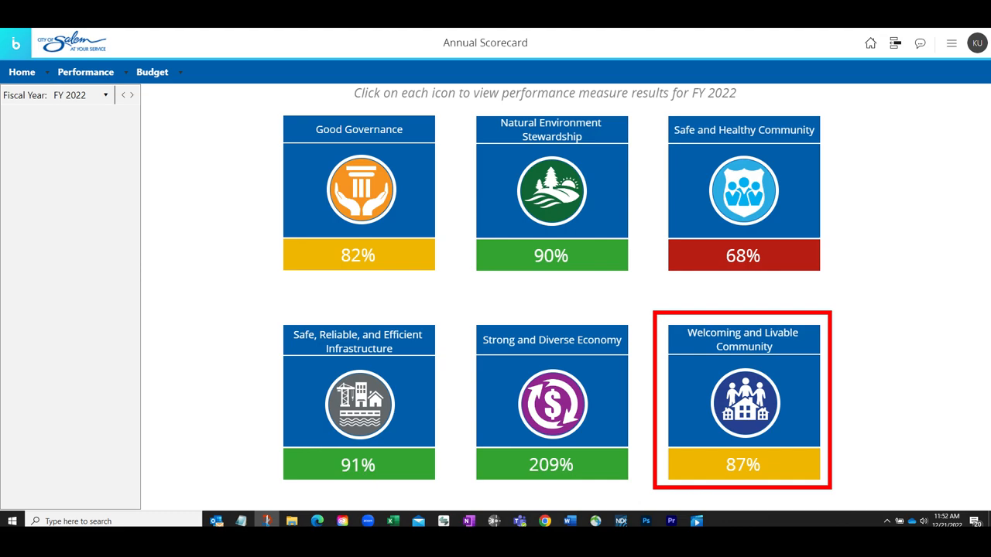
left_click(744, 403)
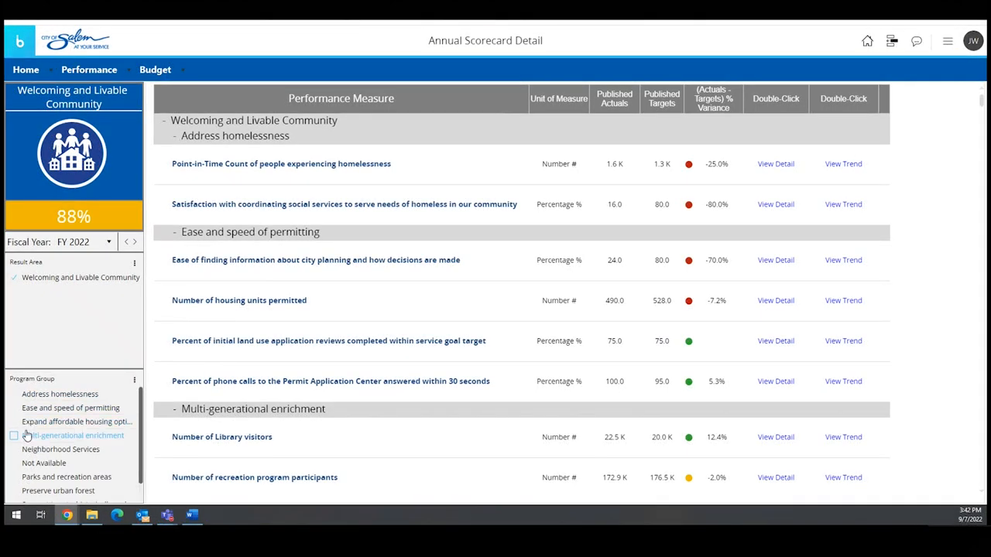
Step: Filter the measures table to the Multi-generational enrichment program group
left_click(14, 435)
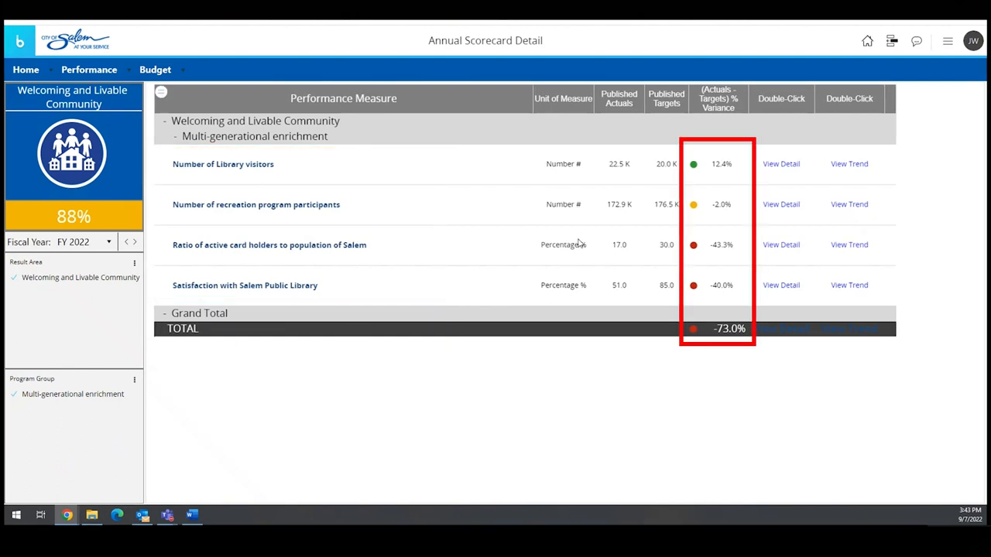
mouse_move(792, 167)
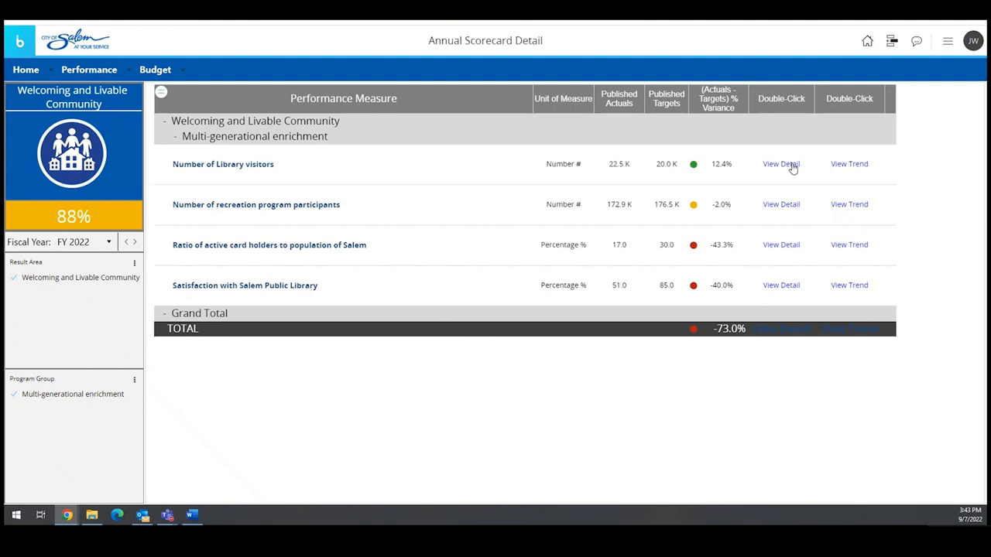
Step: View details for Number of Library visitors, then return to the unfiltered measures table
left_click(781, 164)
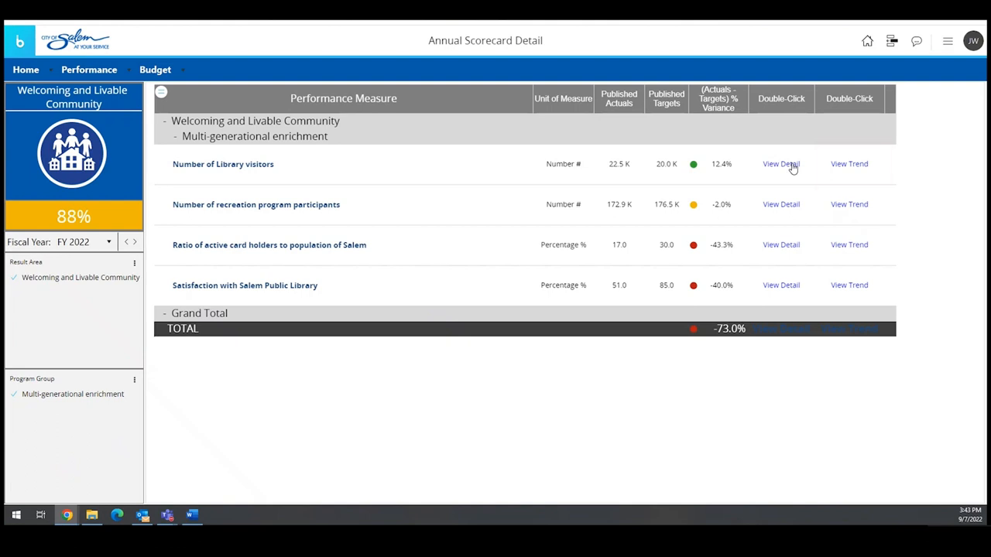
left_click(849, 164)
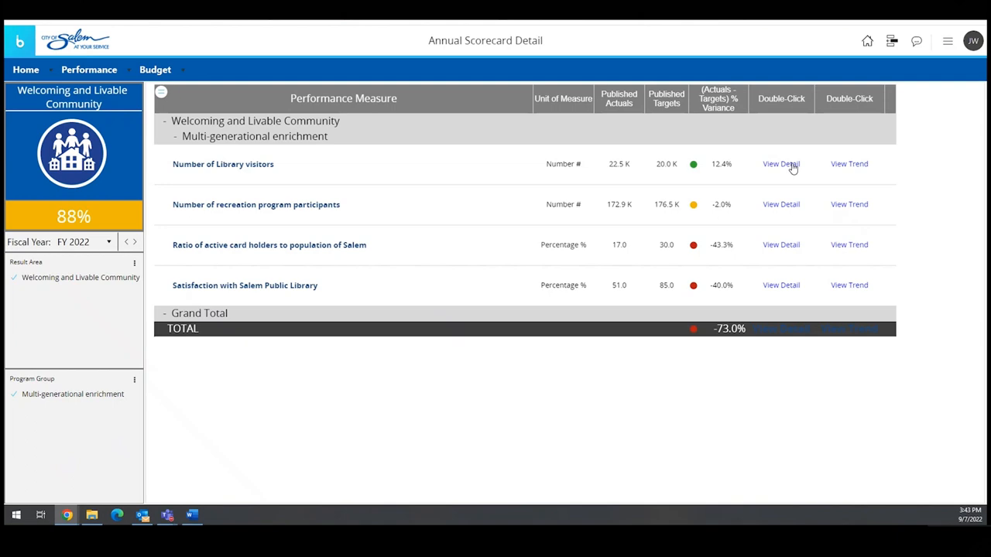
left_click(781, 164)
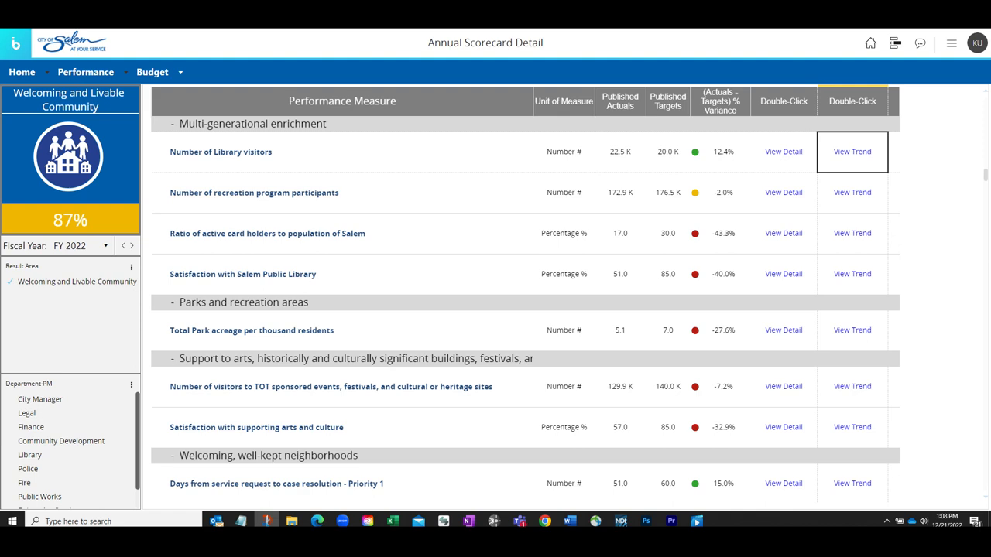
Step: View the trend for Number of Library visitors, then return to the resident home page
left_click(852, 152)
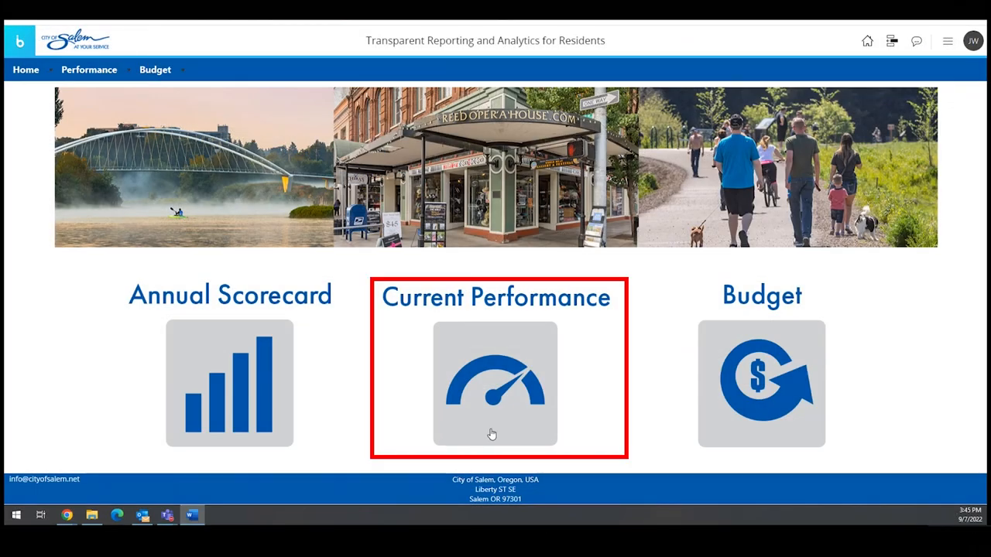
Step: Visit Current Performance, then show Budget by Result Area filtered to FY 2022
left_click(492, 384)
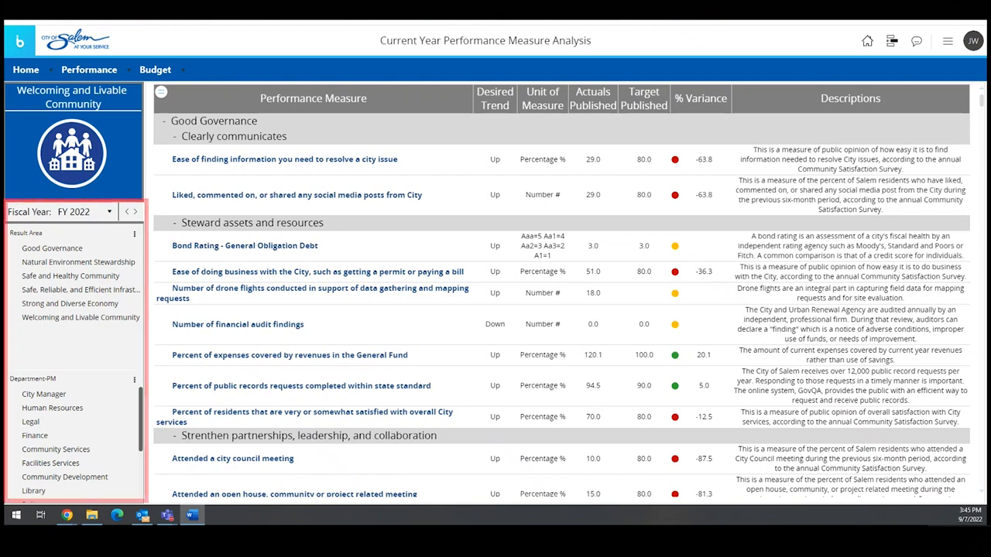
mouse_move(493, 434)
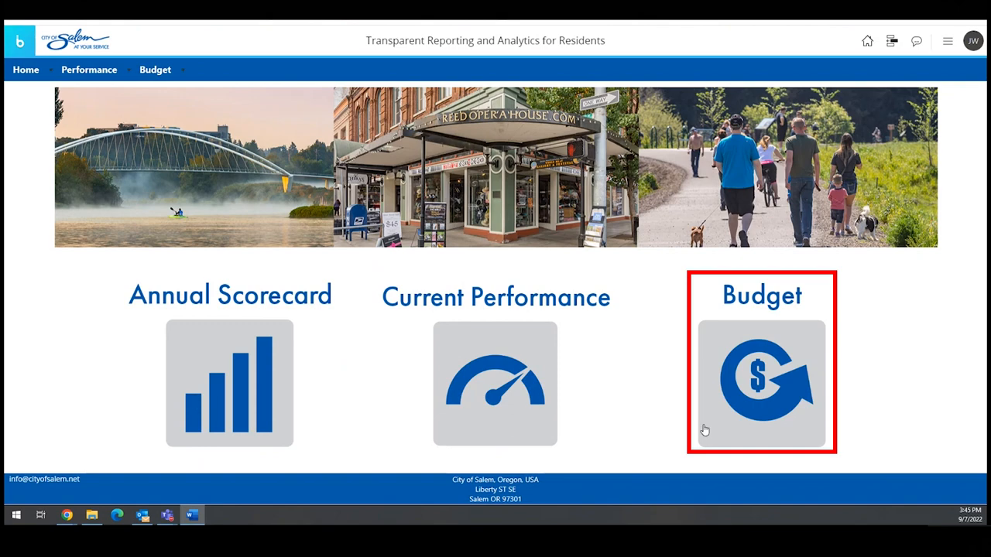
left_click(759, 384)
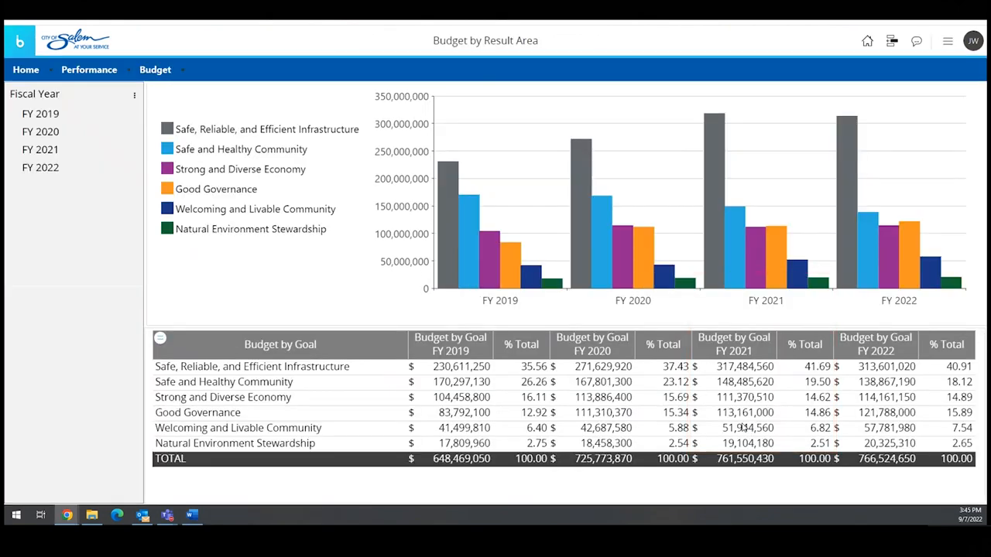
left_click(40, 167)
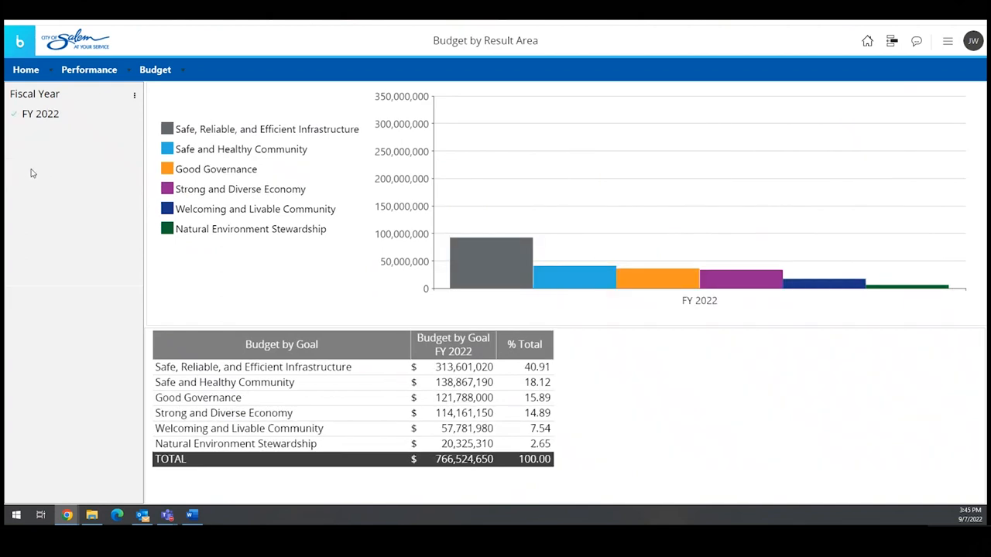